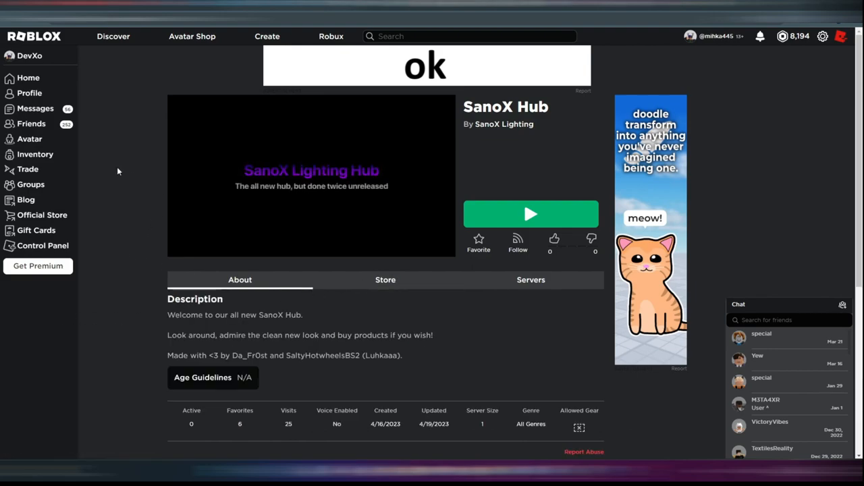
Launch SanoX Hub with the green Play button, producing an Authentication Failed error (code 429).
scroll("down", 3)
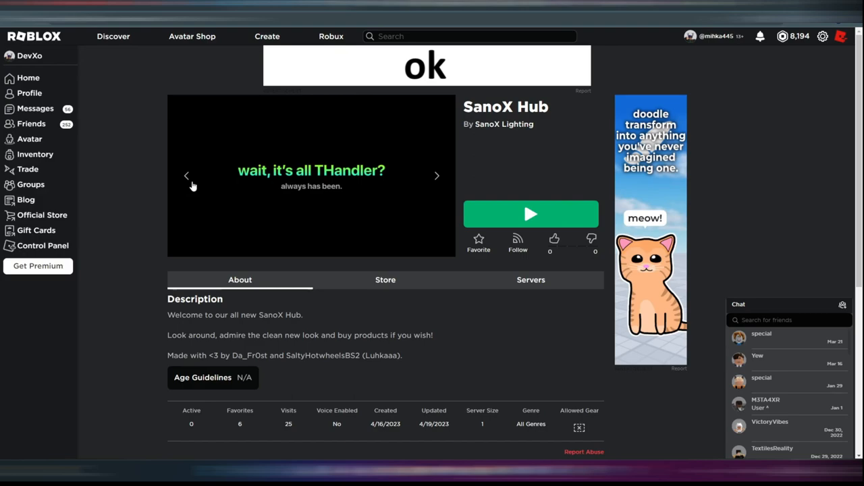
mouse_move(246, 183)
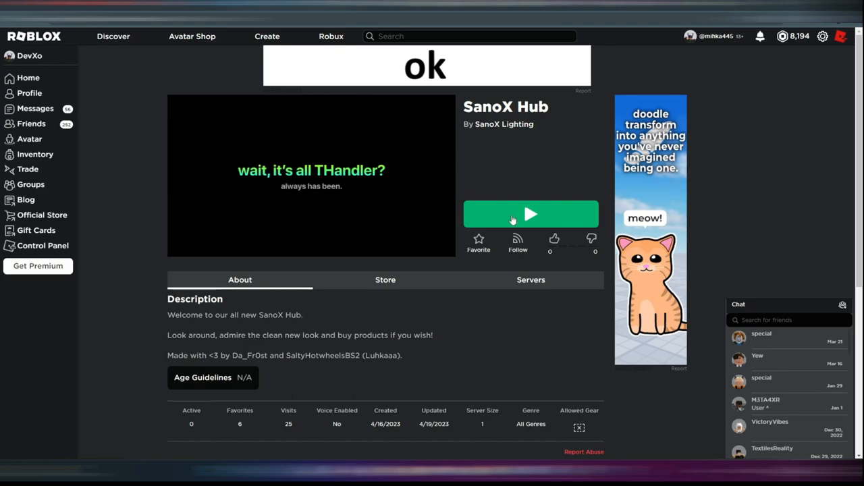
left_click(531, 213)
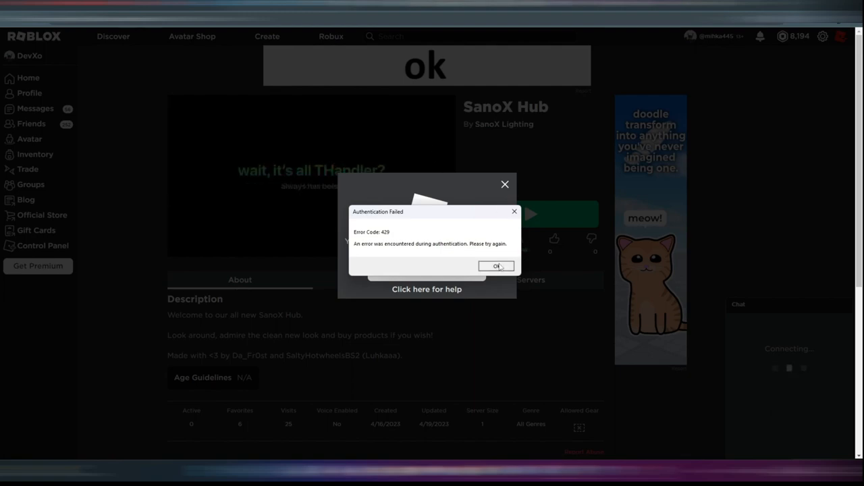
Dismiss the Authentication Failed popup with OK and close the Download and Install Roblox dialog.
left_click(497, 266)
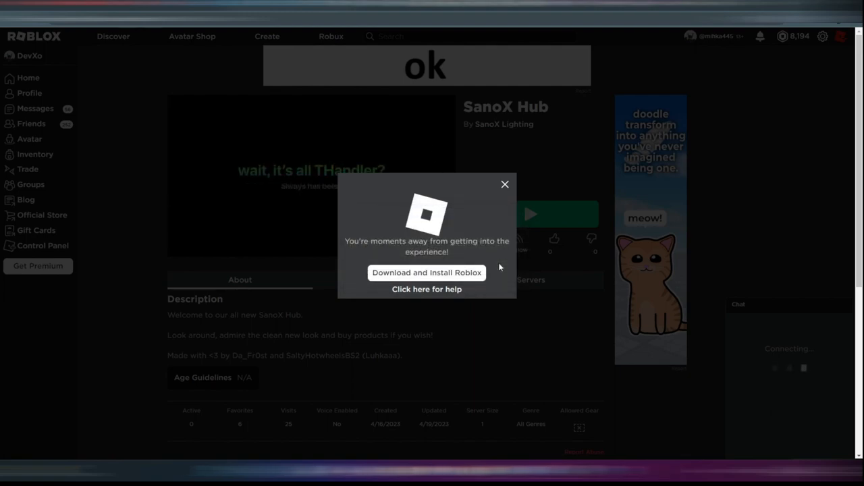
left_click(426, 273)
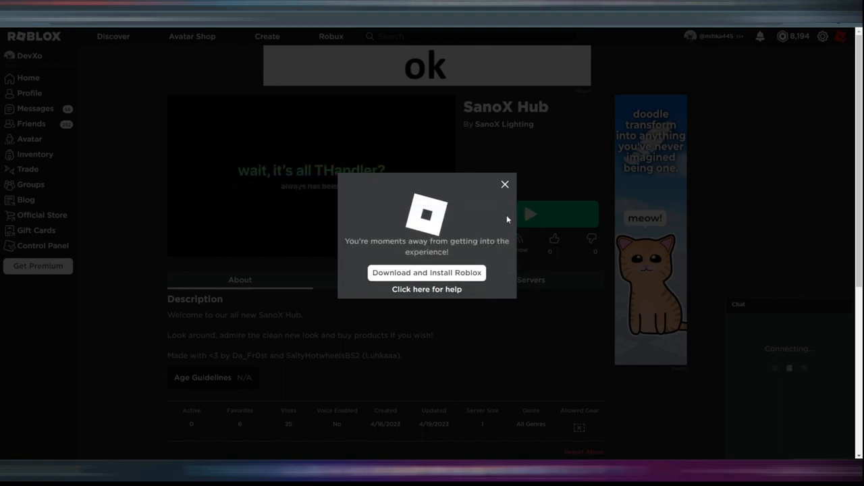
left_click(505, 183)
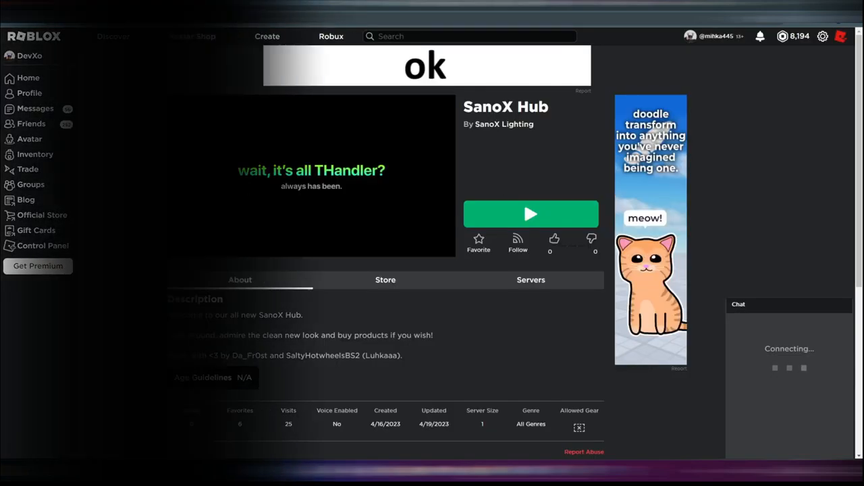